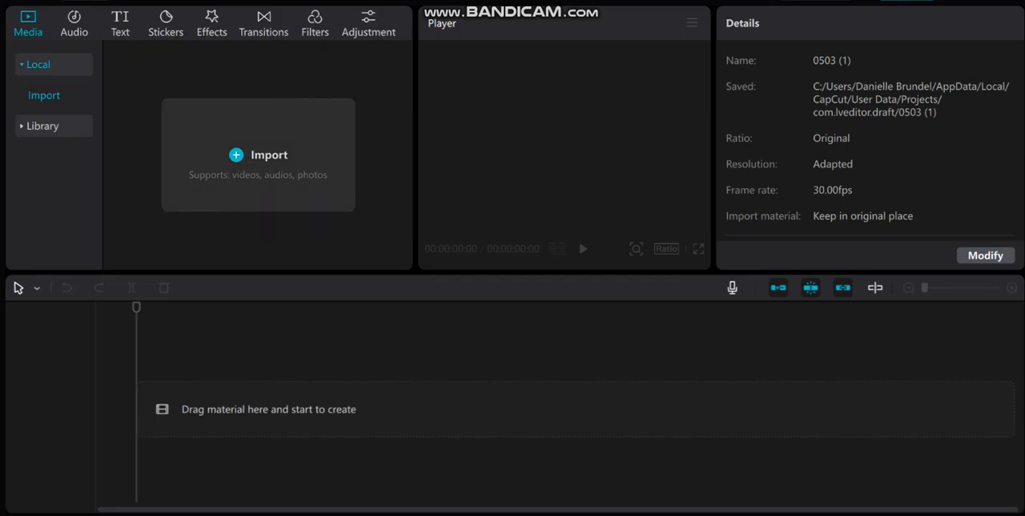
left_click(269, 154)
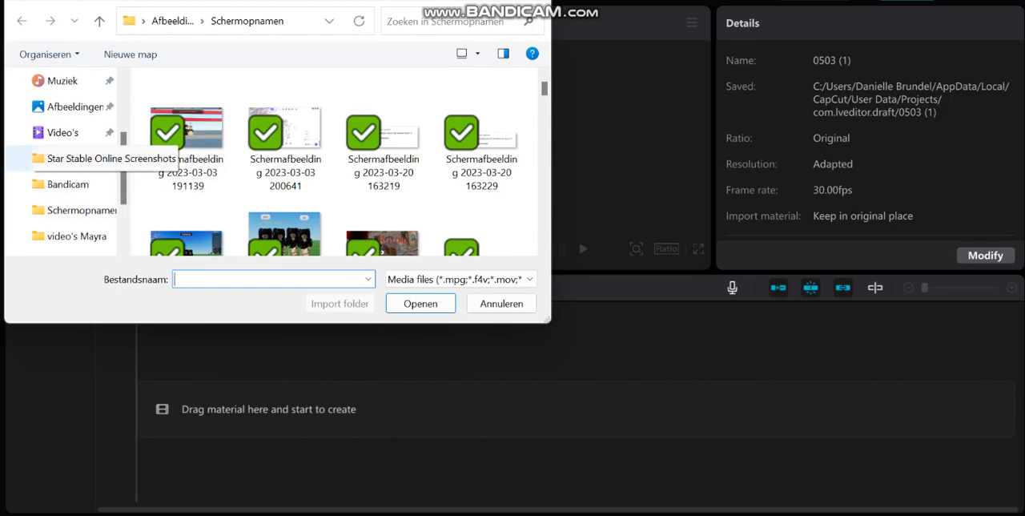
left_click(80, 157)
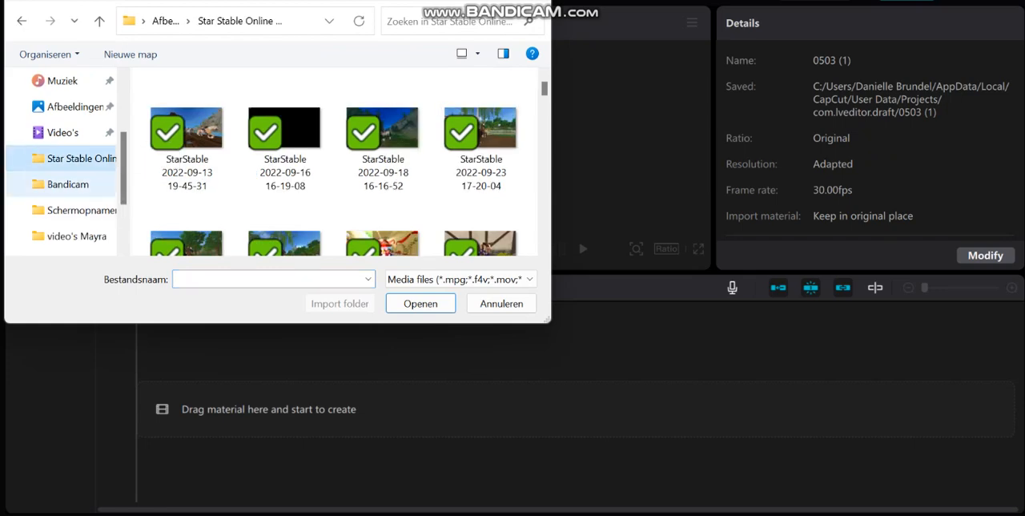
left_click(67, 182)
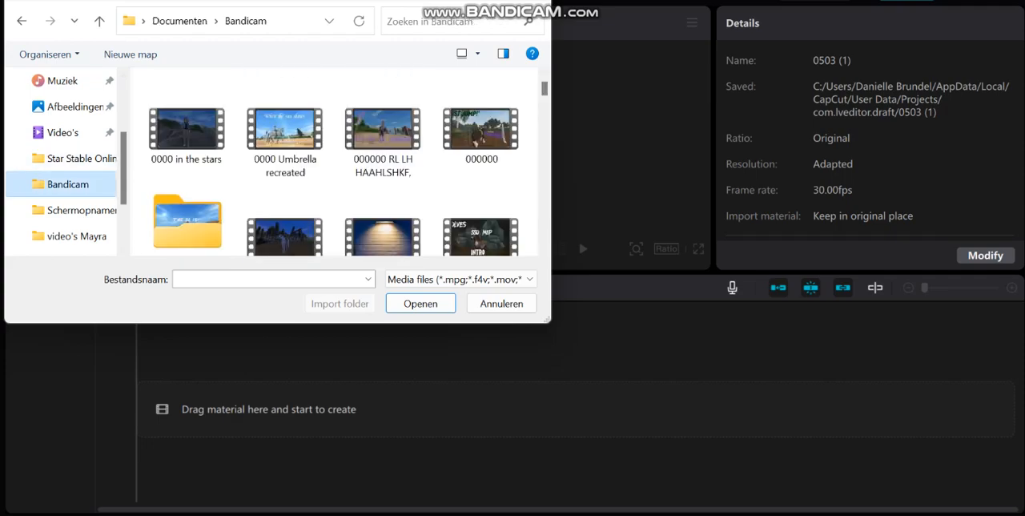
scroll("down", 3)
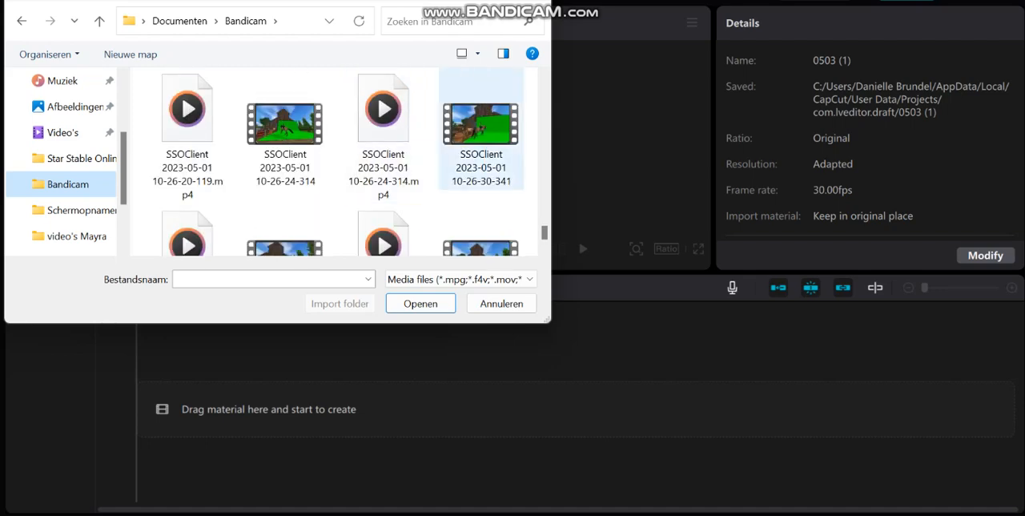
left_click(420, 303)
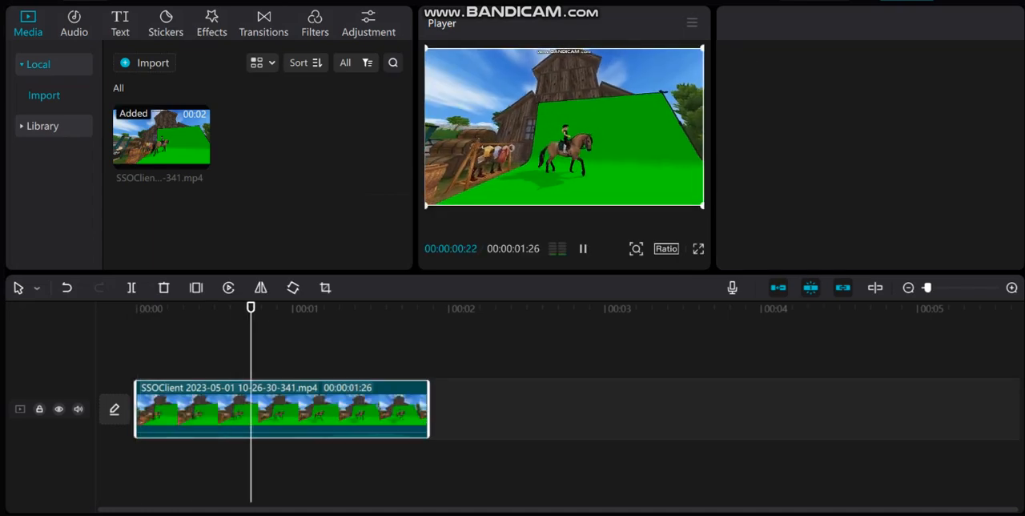
- Select the horse clip on the timeline and launch its crop editor
left_click(280, 408)
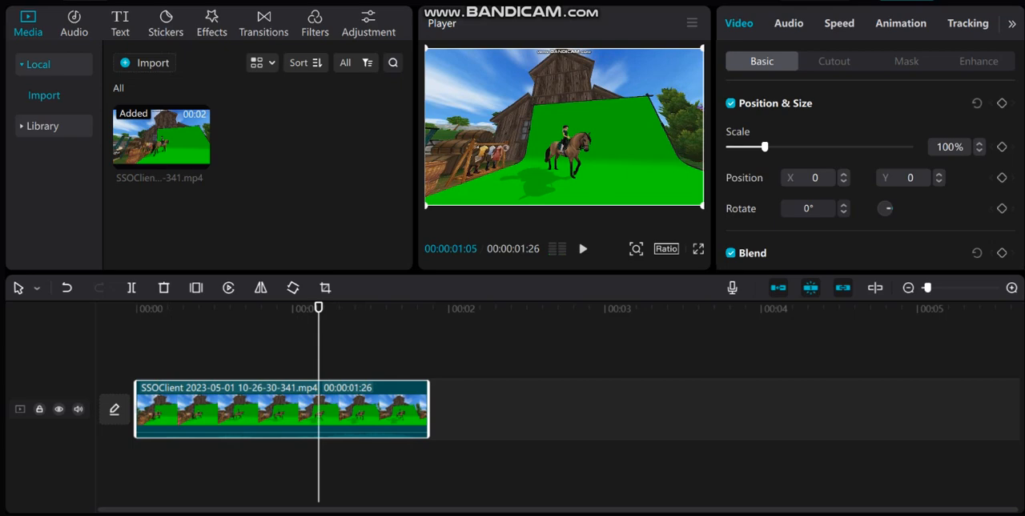
left_click(77, 408)
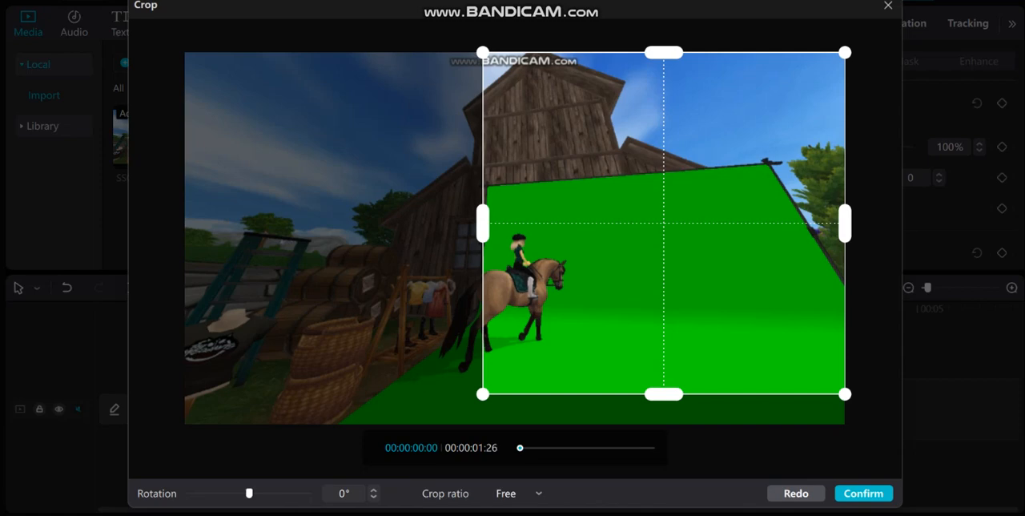
- Pull the crop handles inward around the horse and rider and apply the crop
left_click_drag(663, 51, 663, 80)
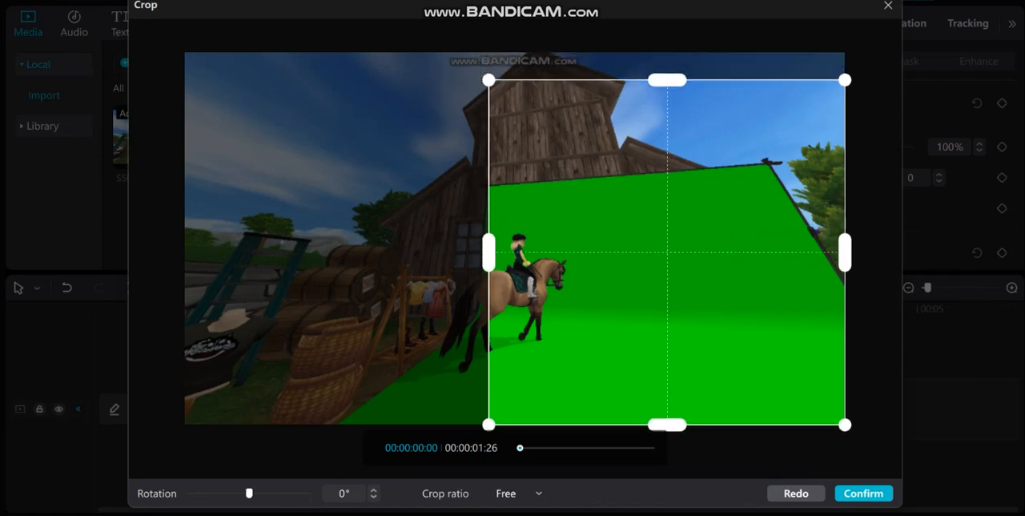
left_click_drag(667, 424, 666, 384)
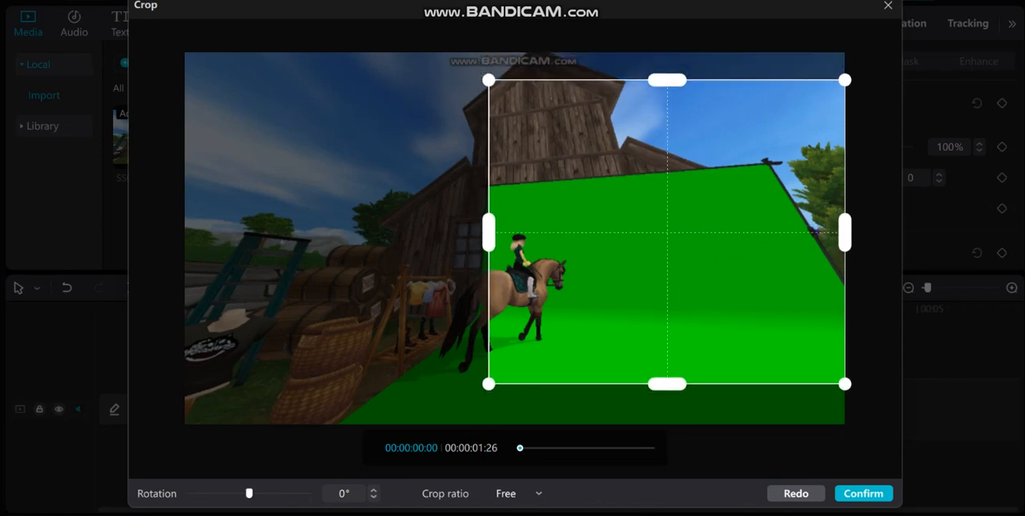
left_click_drag(667, 80, 666, 190)
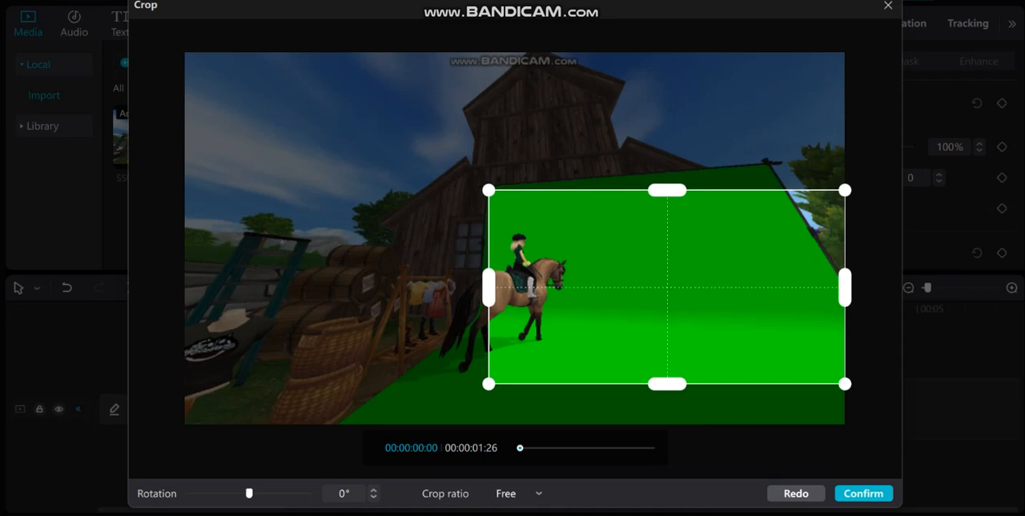
left_click_drag(846, 287, 737, 287)
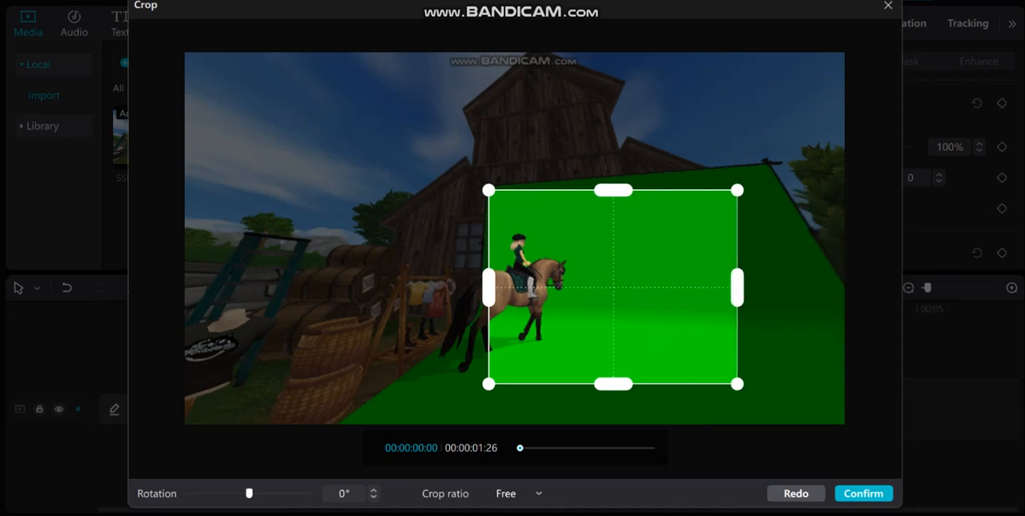
left_click(864, 494)
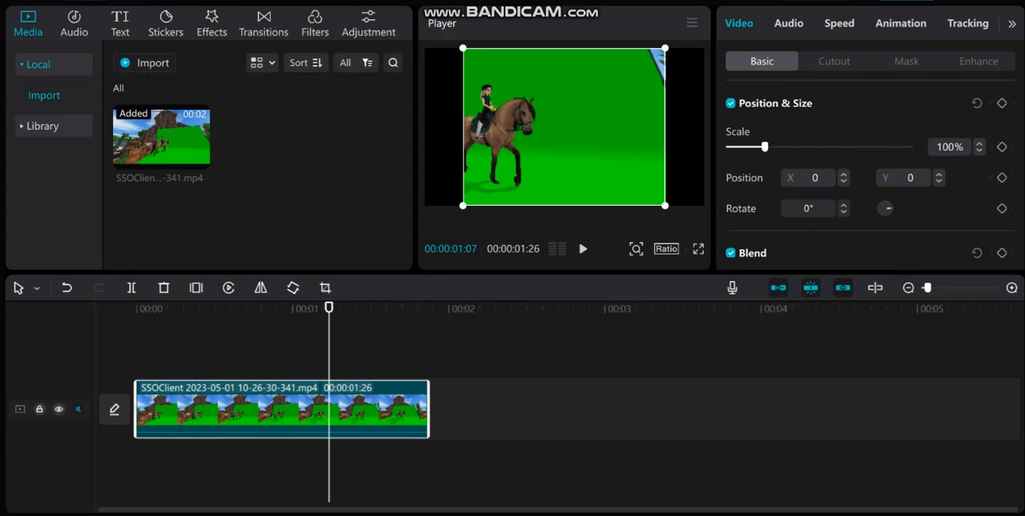
- Reopen the crop, tighten the frame further around the horse and apply it again
left_click(325, 288)
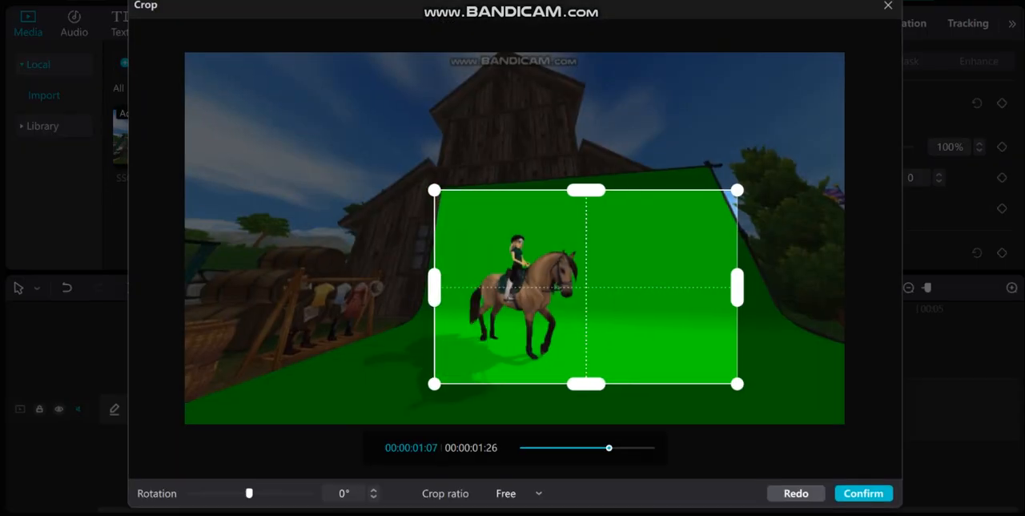
left_click_drag(432, 287, 442, 286)
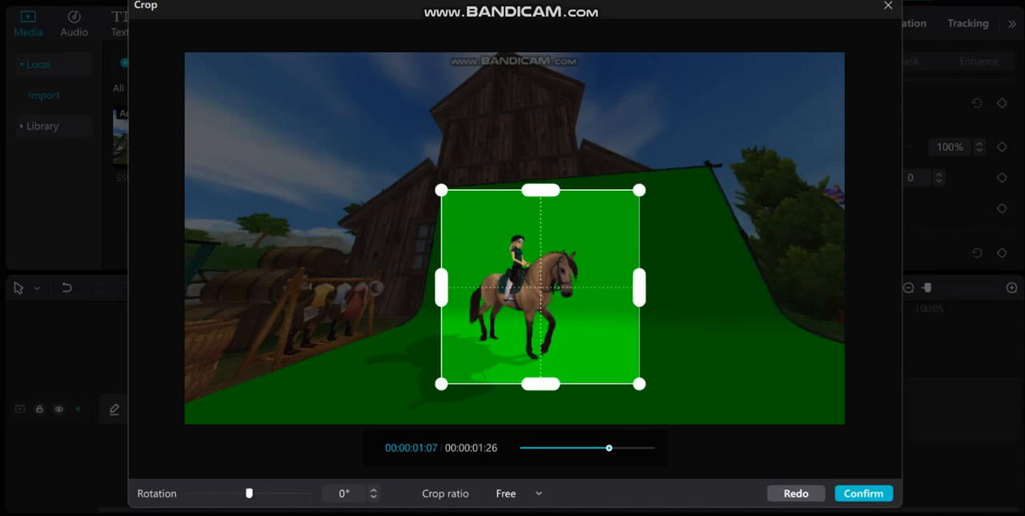
left_click(863, 494)
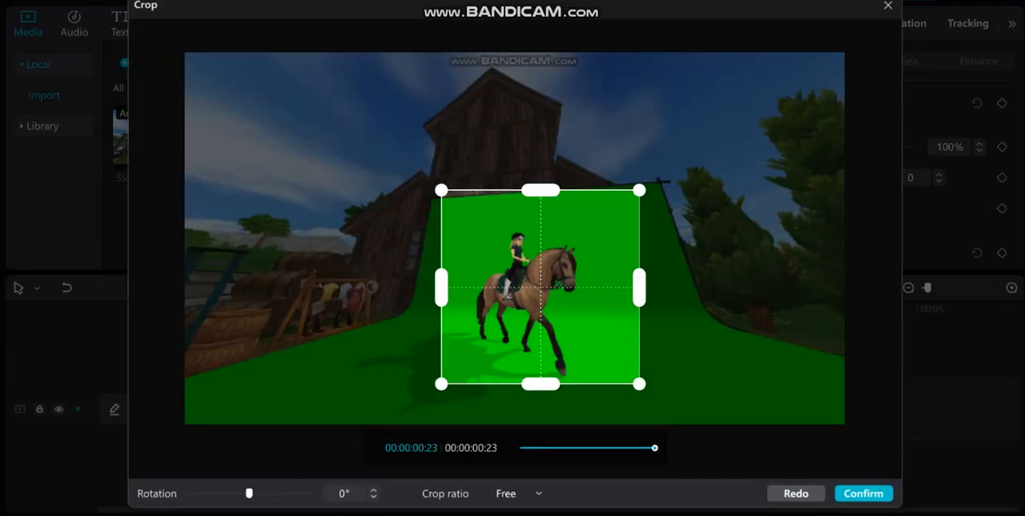
left_click_drag(539, 189, 540, 207)
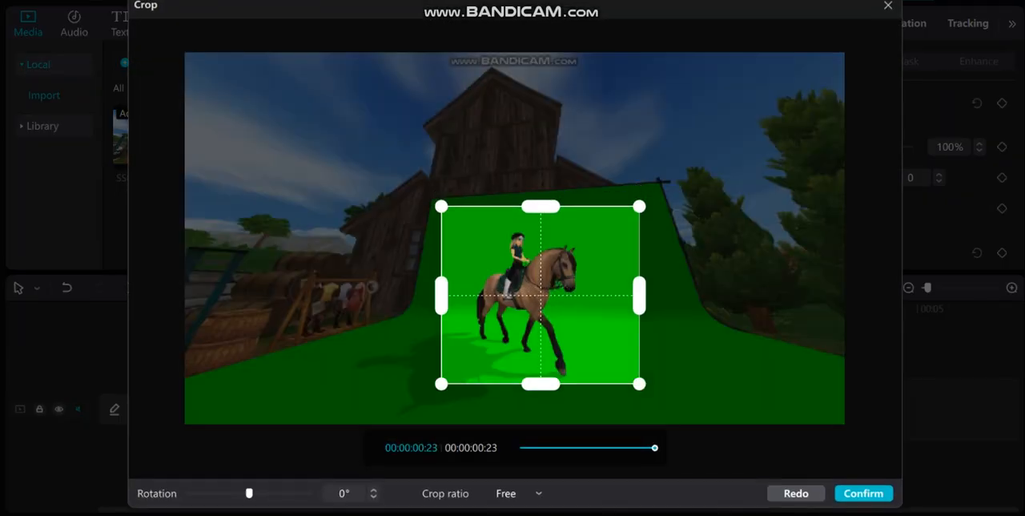
left_click(864, 494)
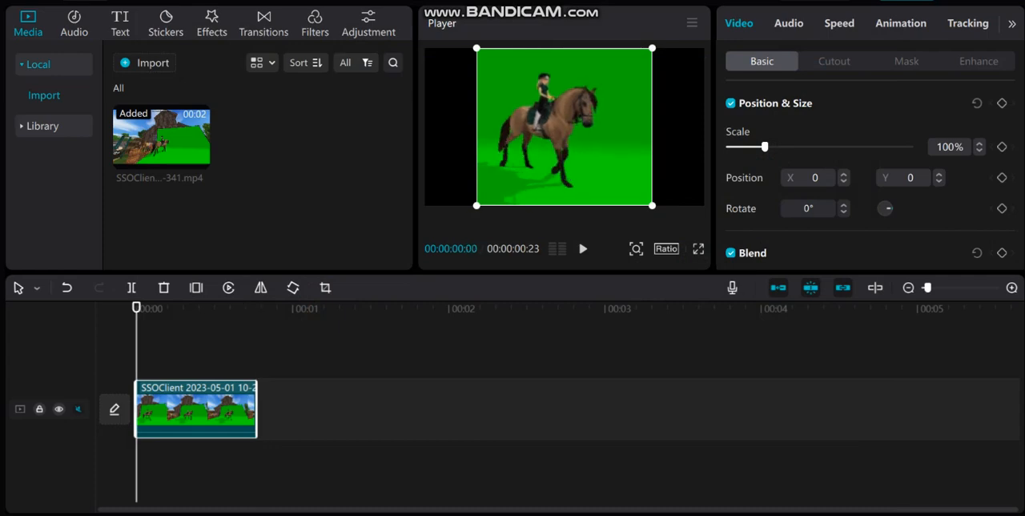
- Enable Chroma key in Cutout and sample the green background to key it out
left_click(834, 61)
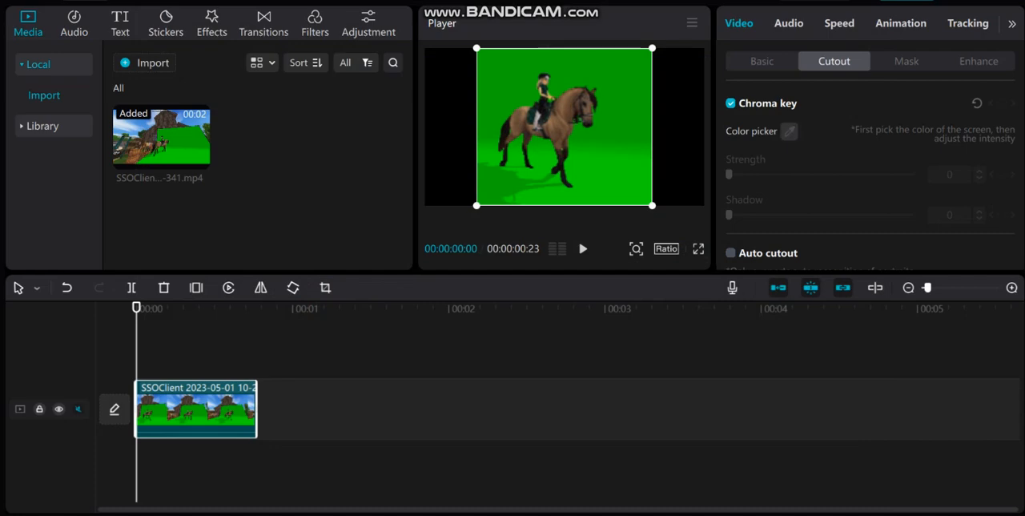
left_click(788, 131)
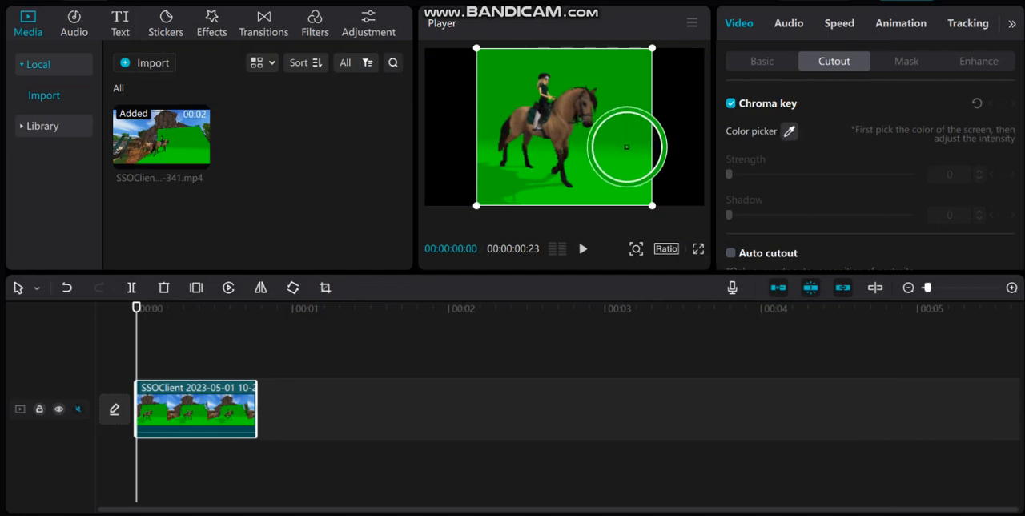
left_click(628, 148)
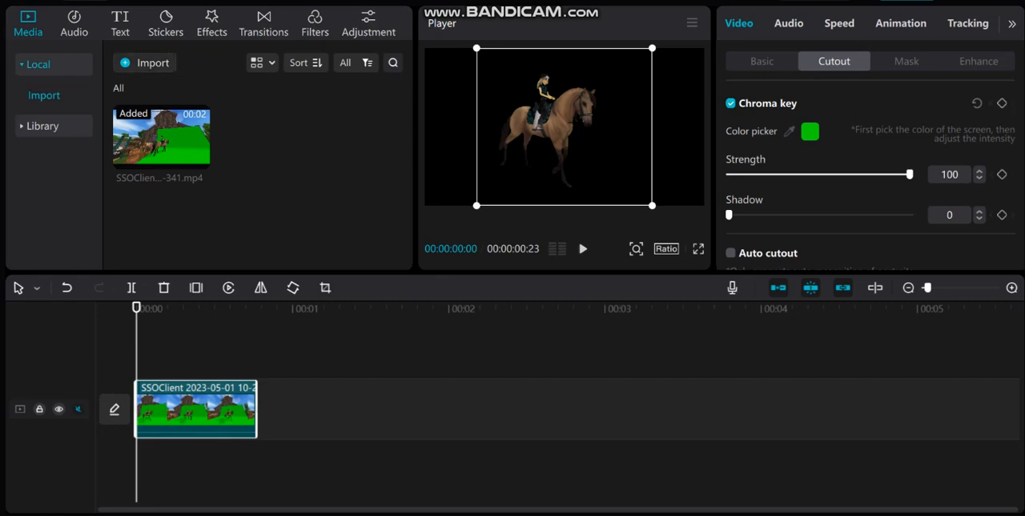
- Import Paradise.jpg from the Downloads folder into the project
left_click(153, 63)
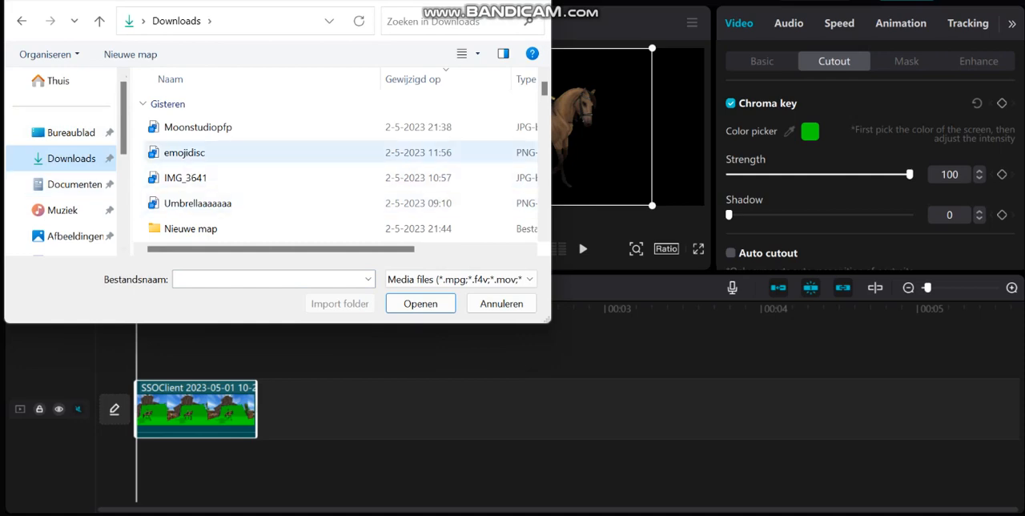
left_click(199, 201)
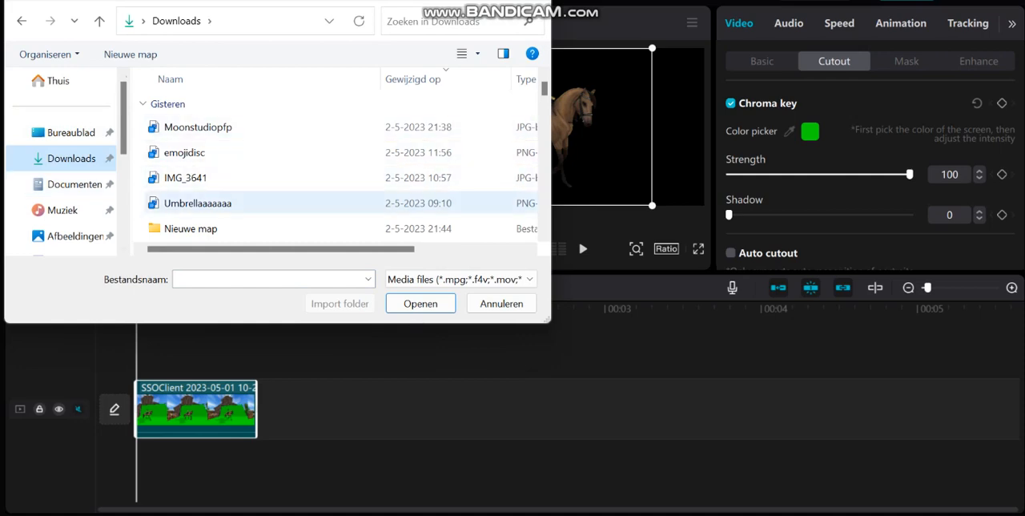
scroll("down", 3)
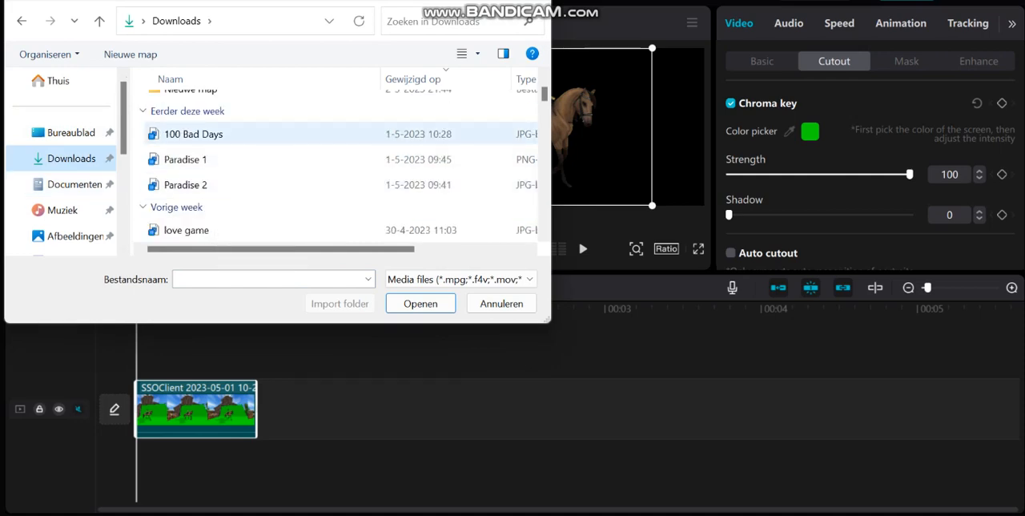
scroll("down", 3)
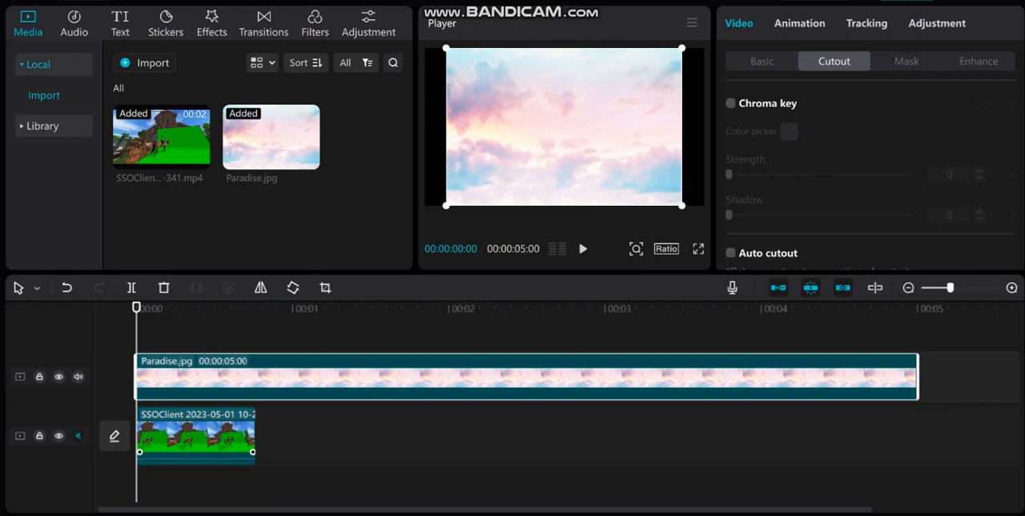
left_click(730, 103)
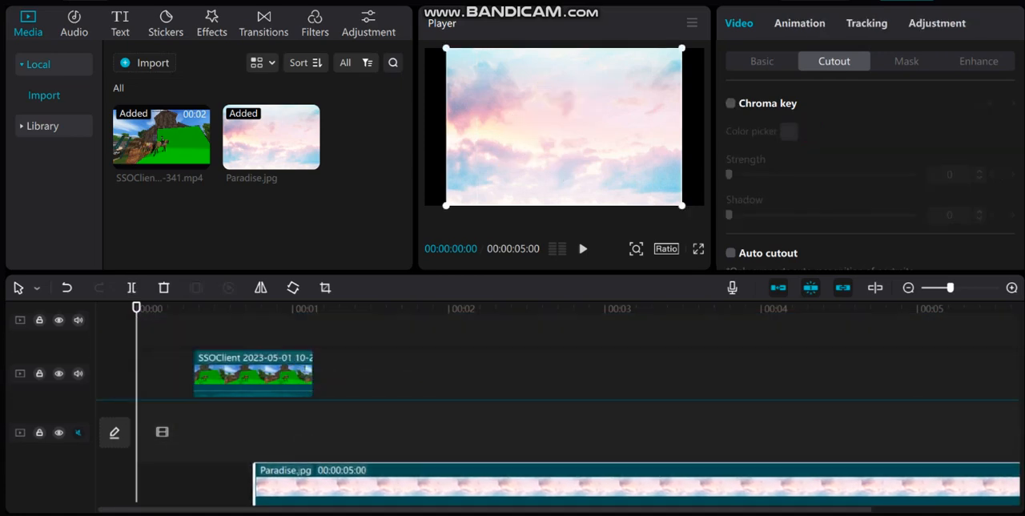
- Put the sky image on the lower track and lower chroma key Strength to about 72
left_click(730, 103)
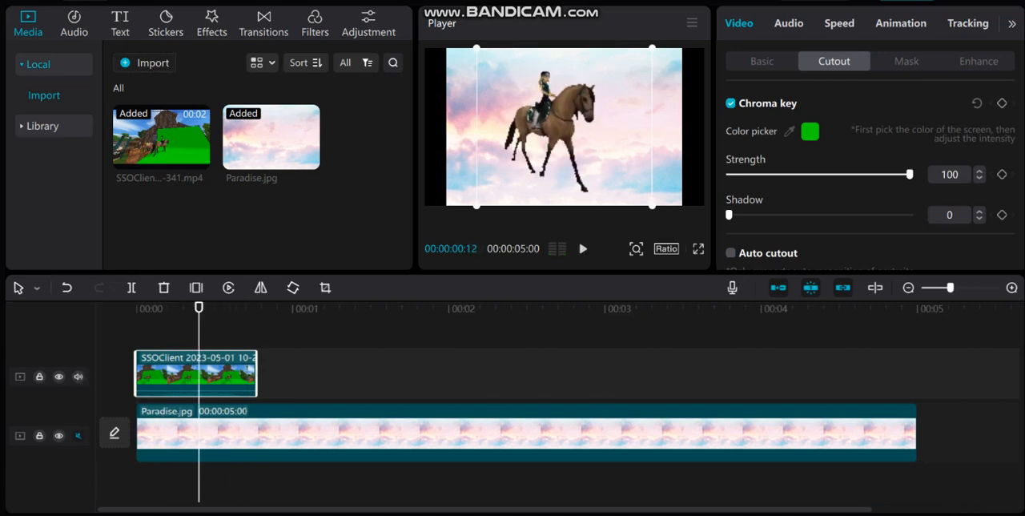
left_click_drag(910, 173, 859, 173)
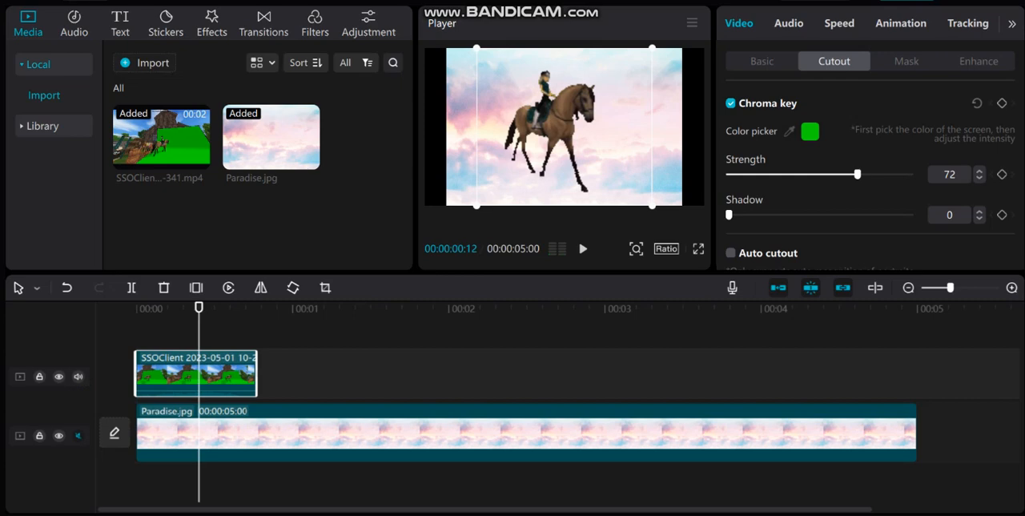
left_click_drag(858, 173, 806, 173)
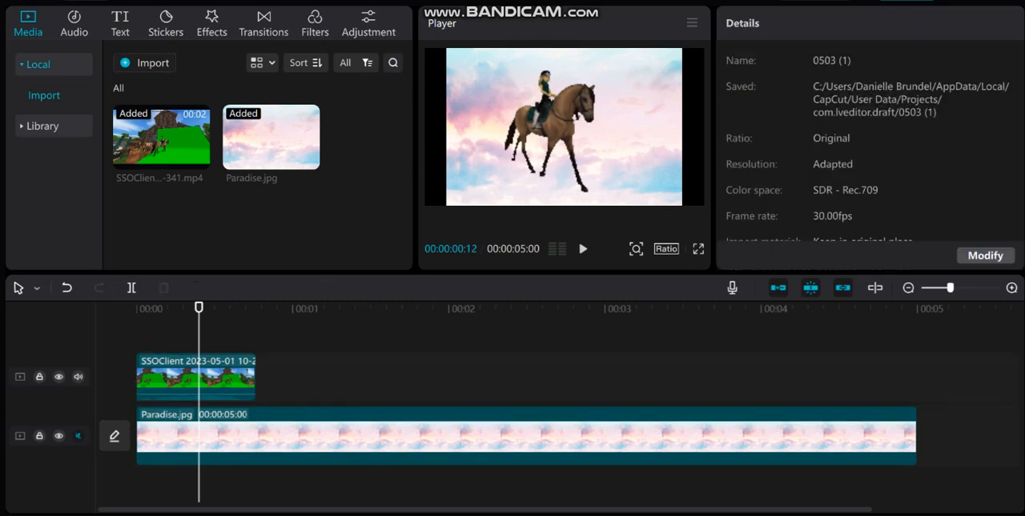
- Select the horse clip with Strength 43, Speed 0.5x and project Ratio 16:9
left_click(583, 248)
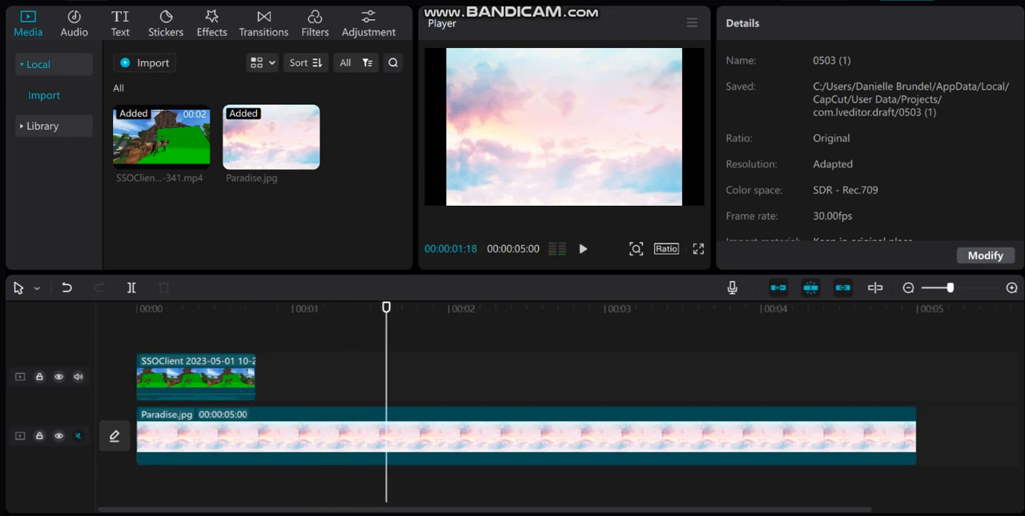
left_click(195, 377)
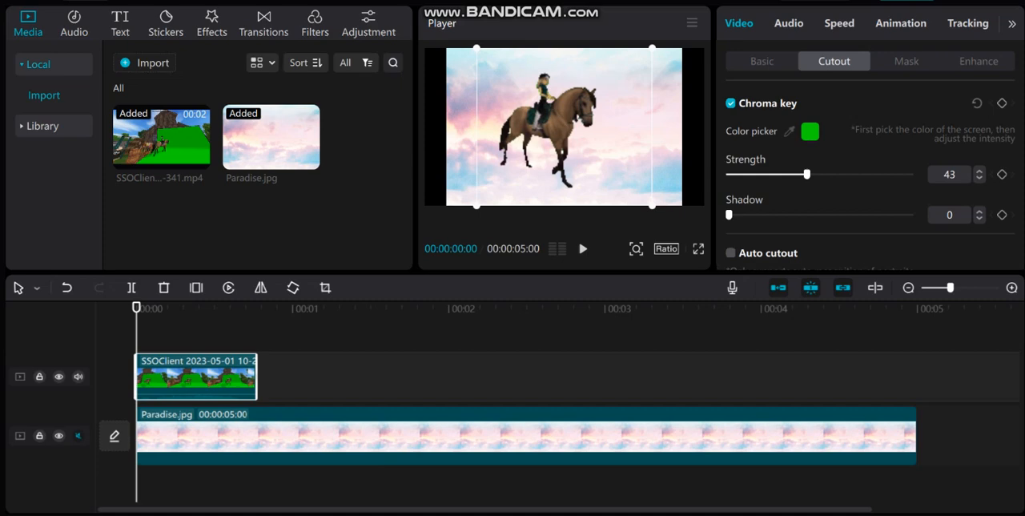
left_click(840, 23)
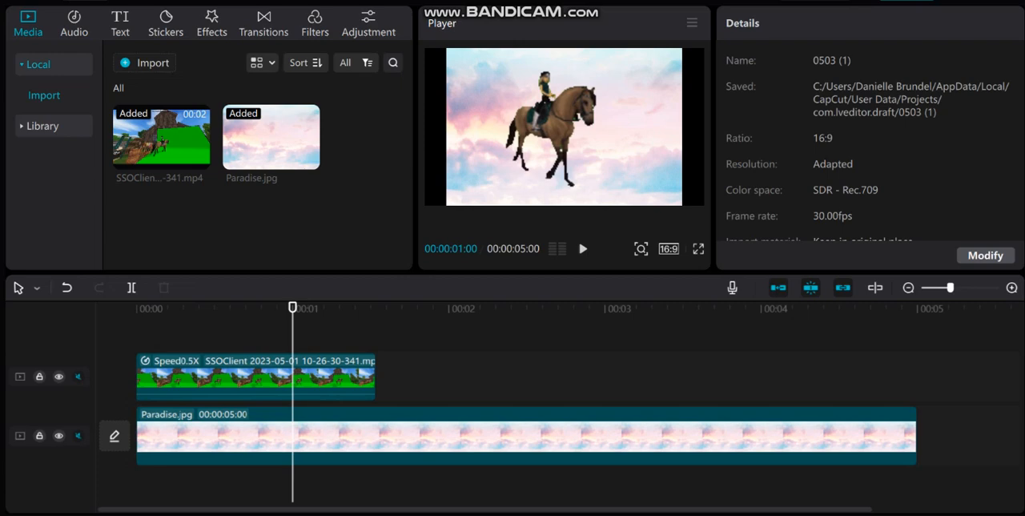
left_click(525, 436)
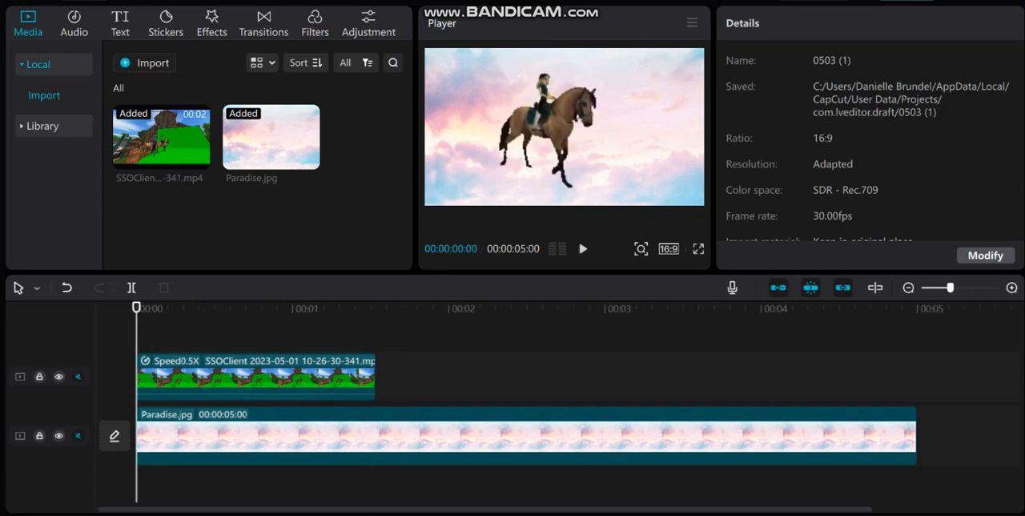
left_click(583, 248)
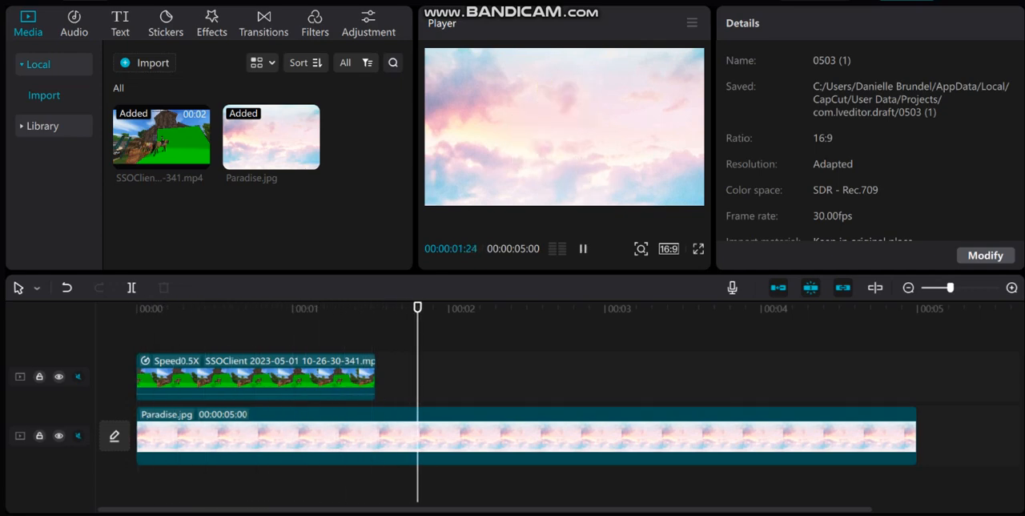
left_click(583, 248)
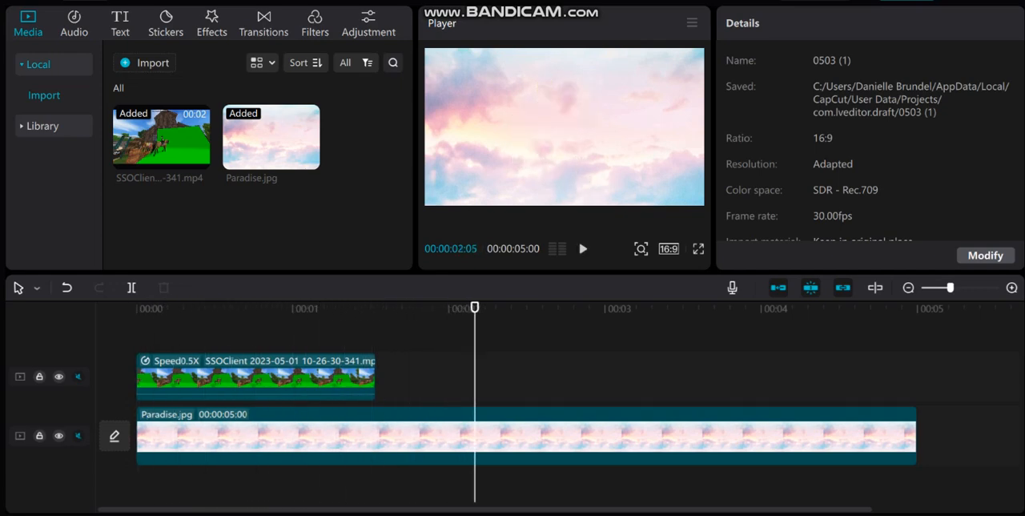